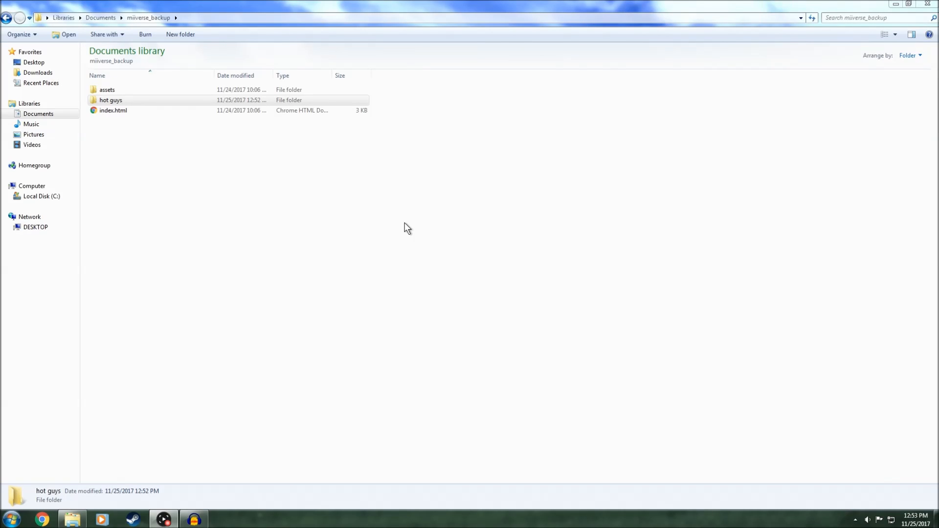
mouse_move(246, 142)
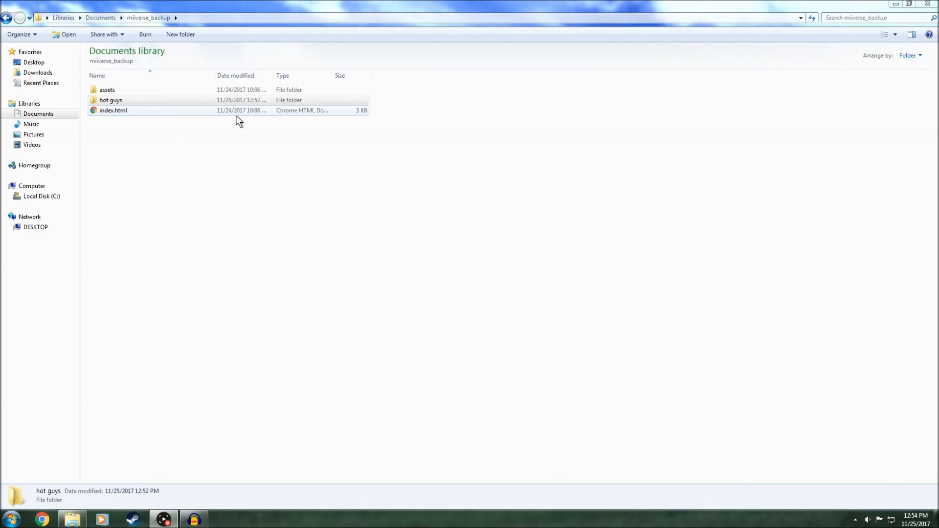
Step: Open the Miiverse backup index.html from Windows Explorer in Chrome
click(113, 110)
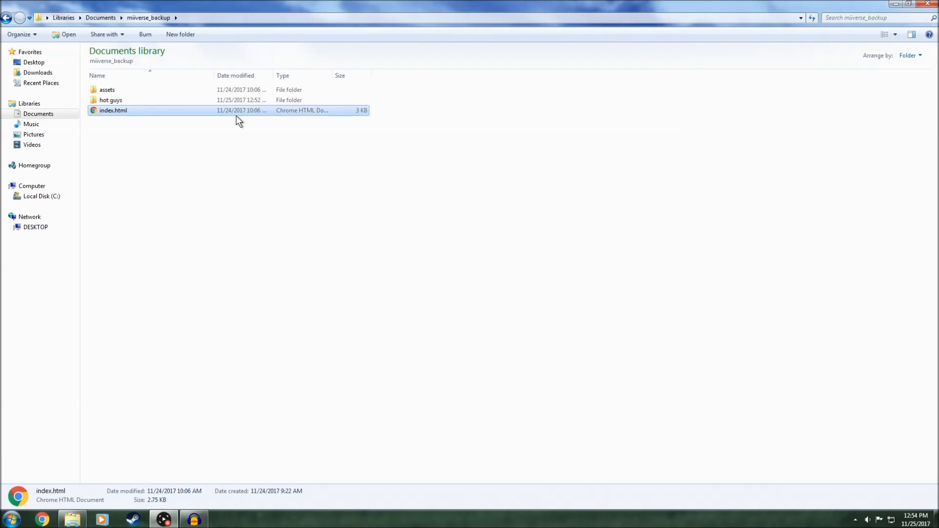
double_click(113, 110)
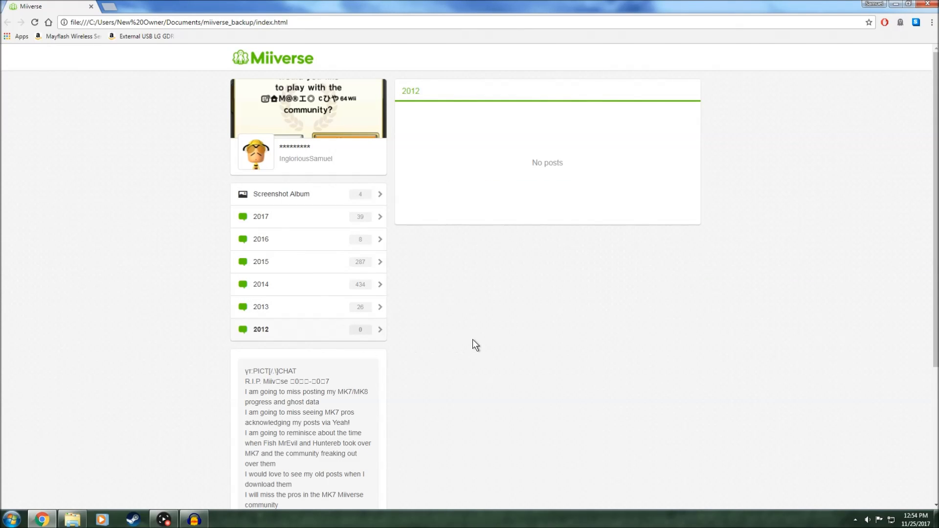
mouse_move(275, 338)
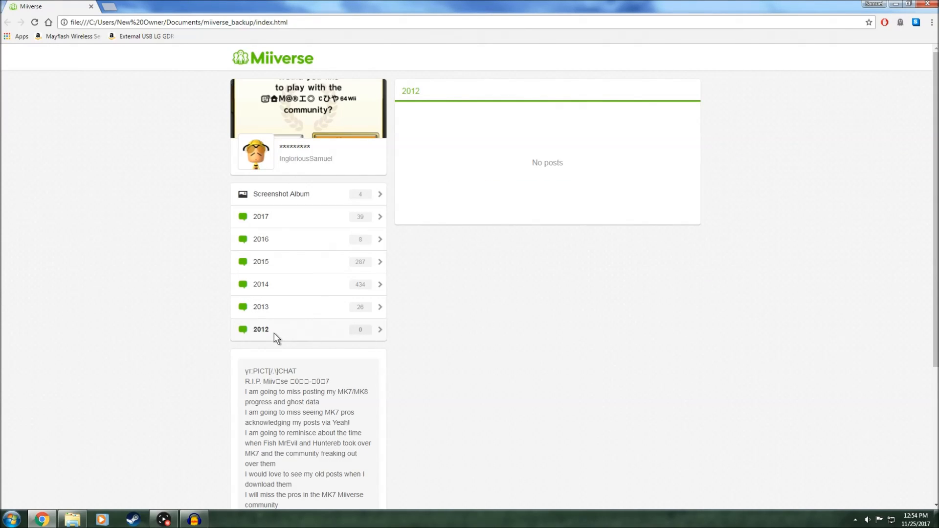
mouse_move(502, 301)
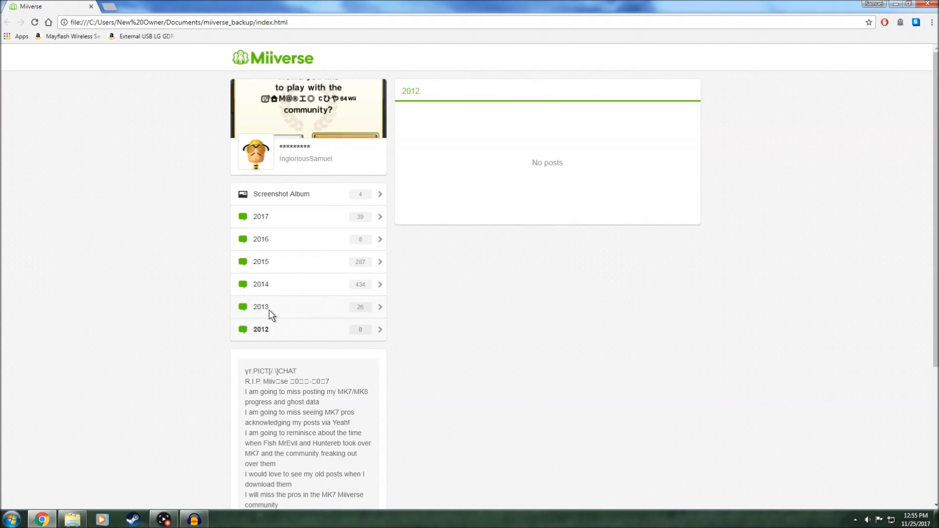
mouse_move(338, 311)
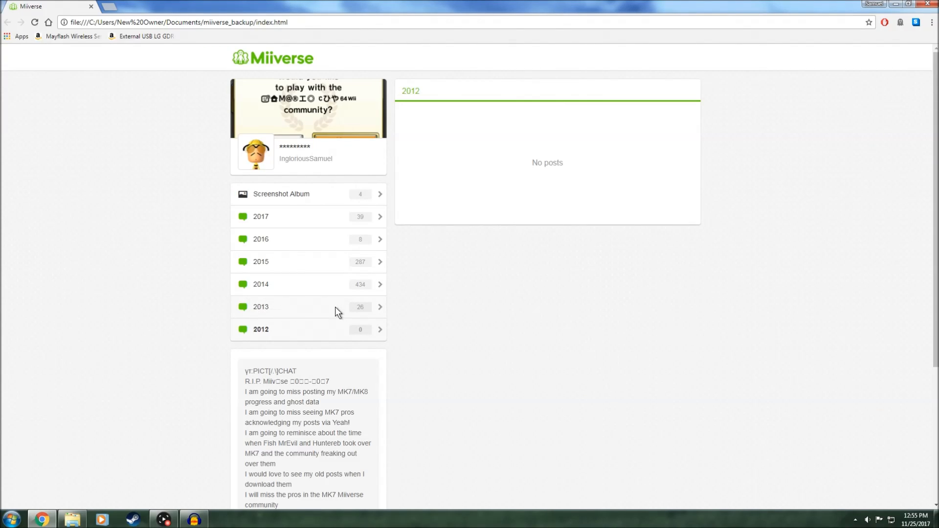
mouse_move(475, 304)
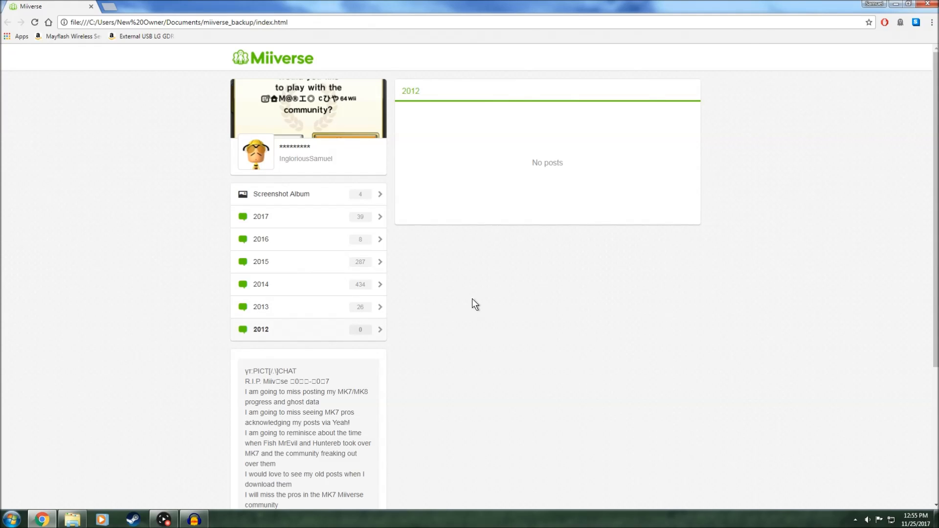
mouse_move(451, 316)
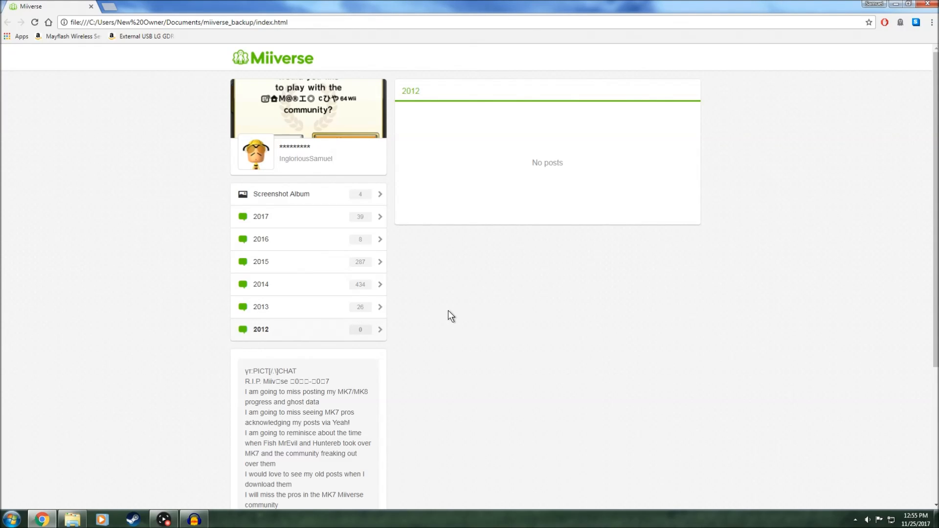
mouse_move(446, 315)
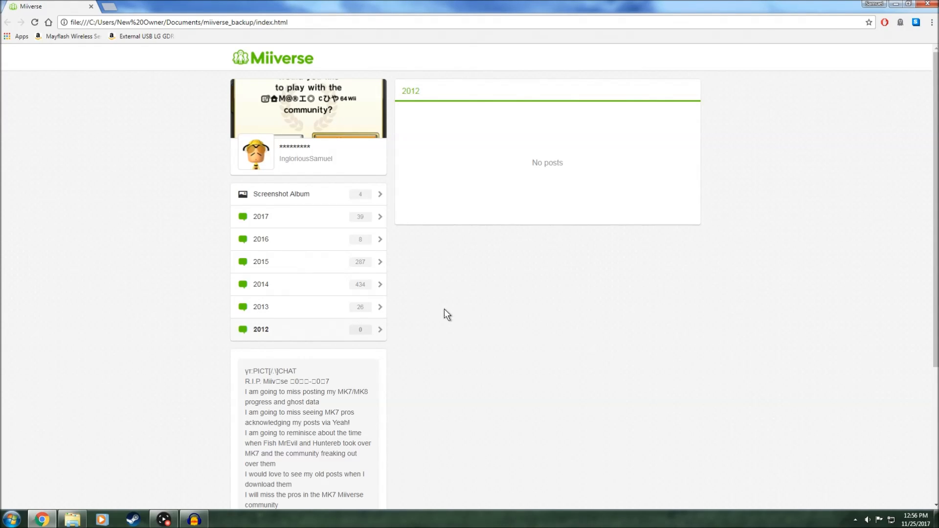
mouse_move(319, 314)
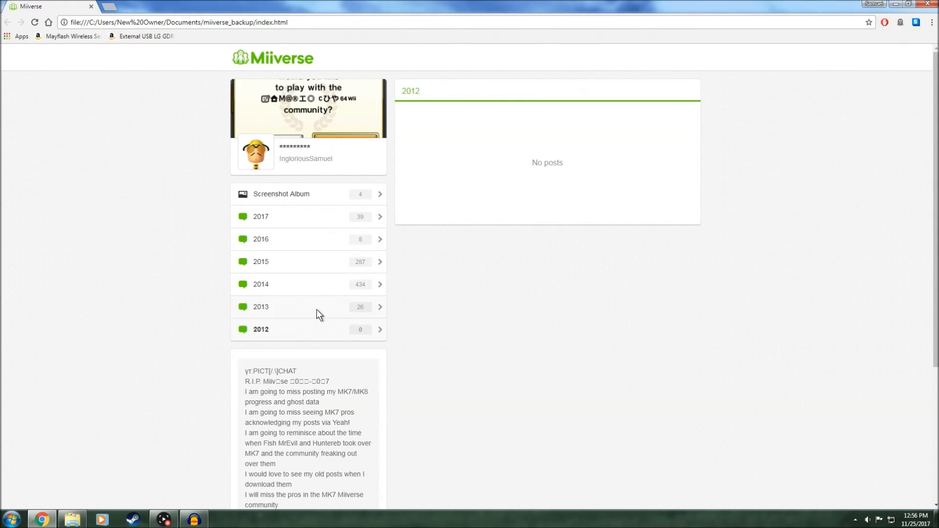
mouse_move(271, 319)
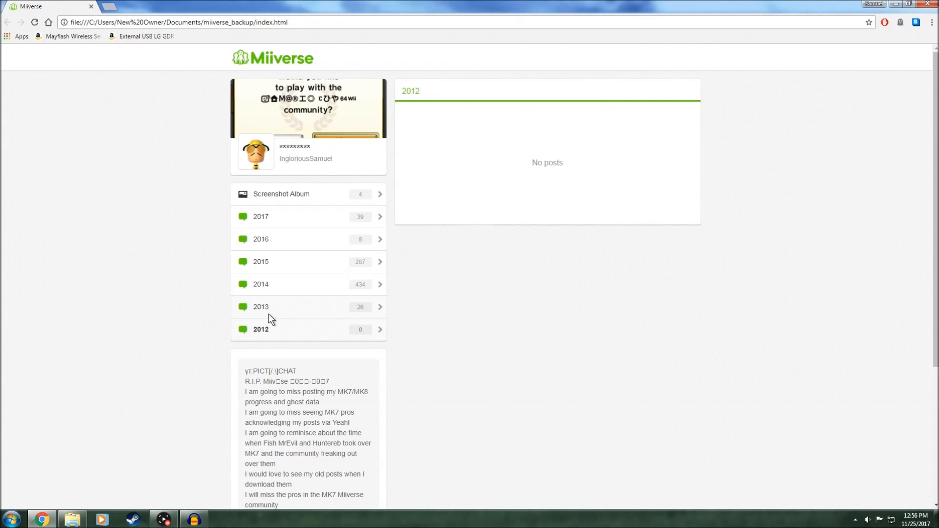
mouse_move(342, 312)
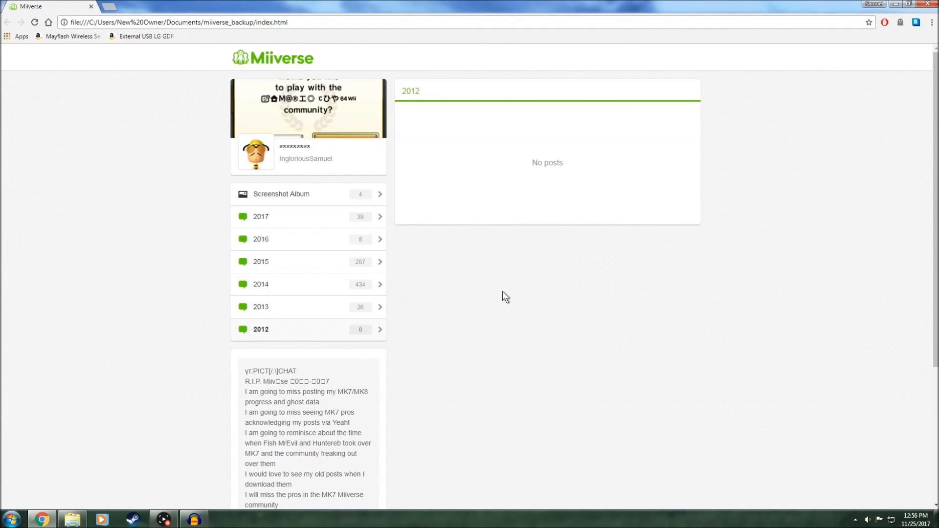
mouse_move(285, 338)
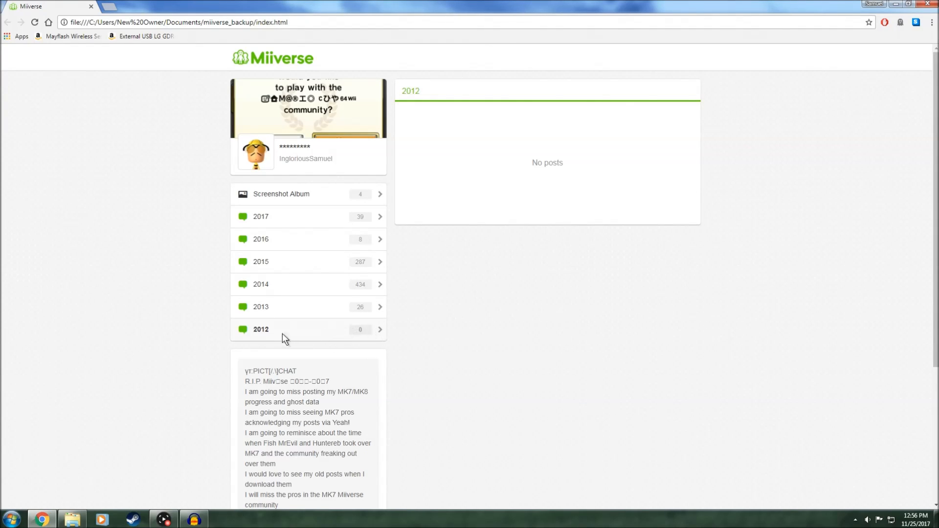
mouse_move(451, 316)
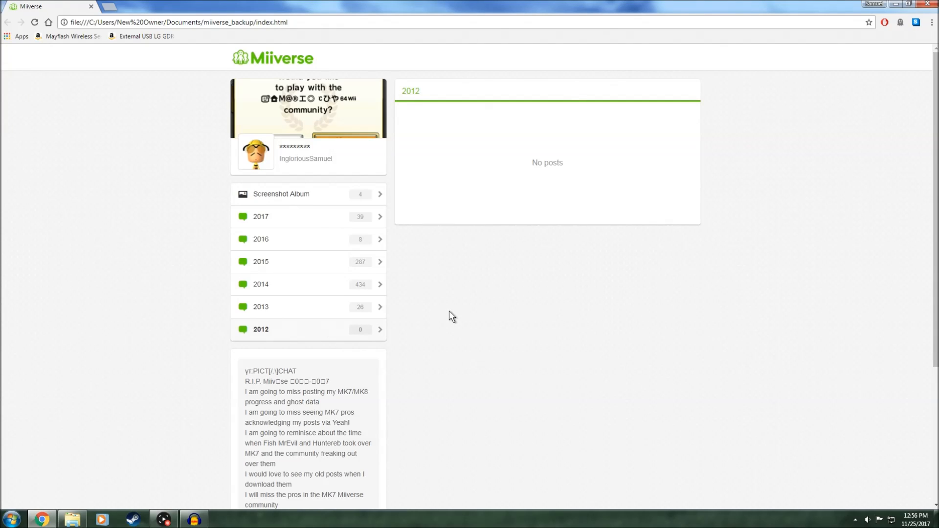
mouse_move(217, 444)
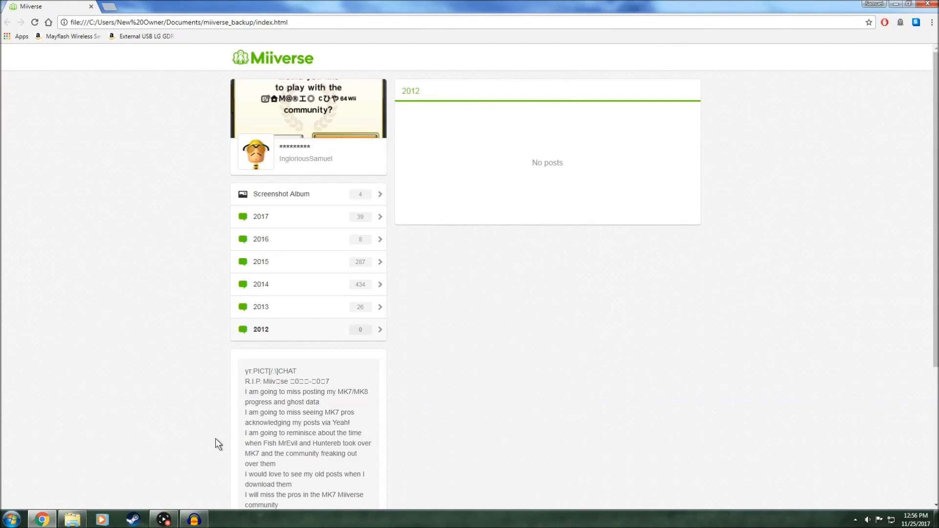
mouse_move(173, 487)
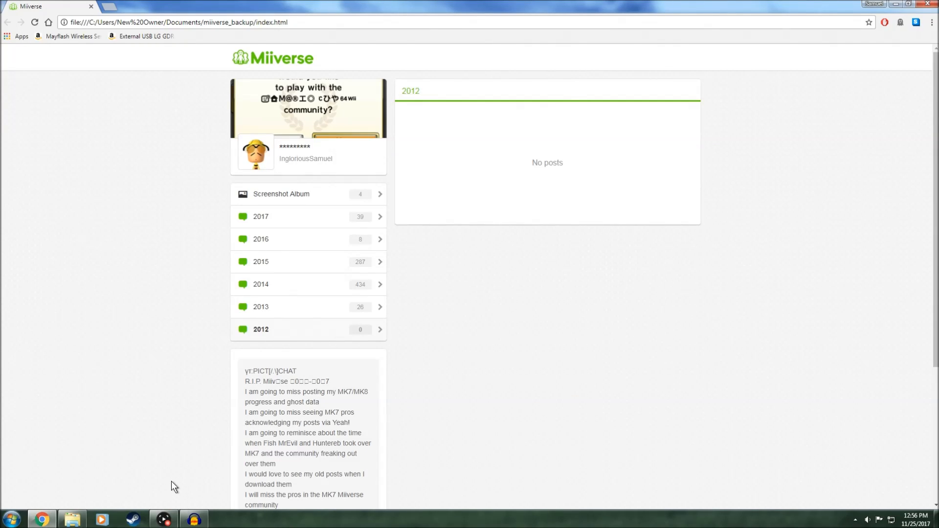
mouse_move(179, 466)
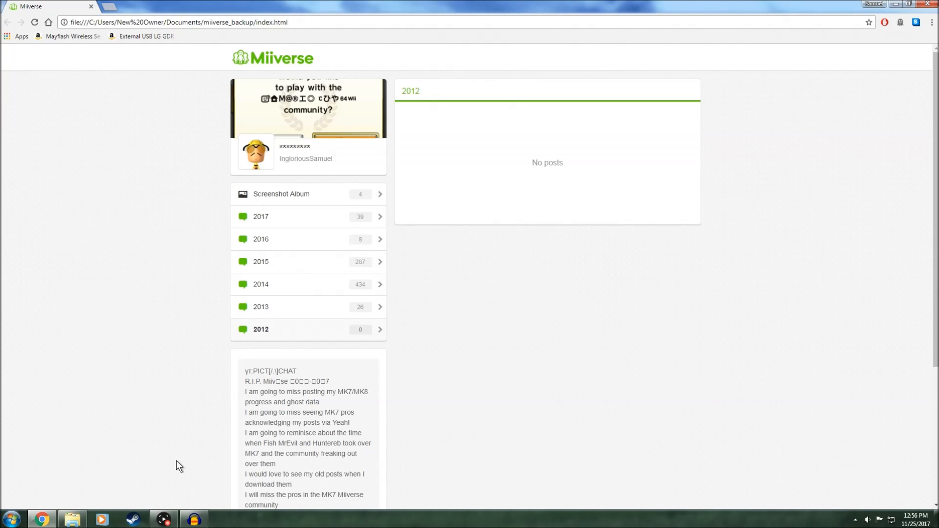
mouse_move(182, 508)
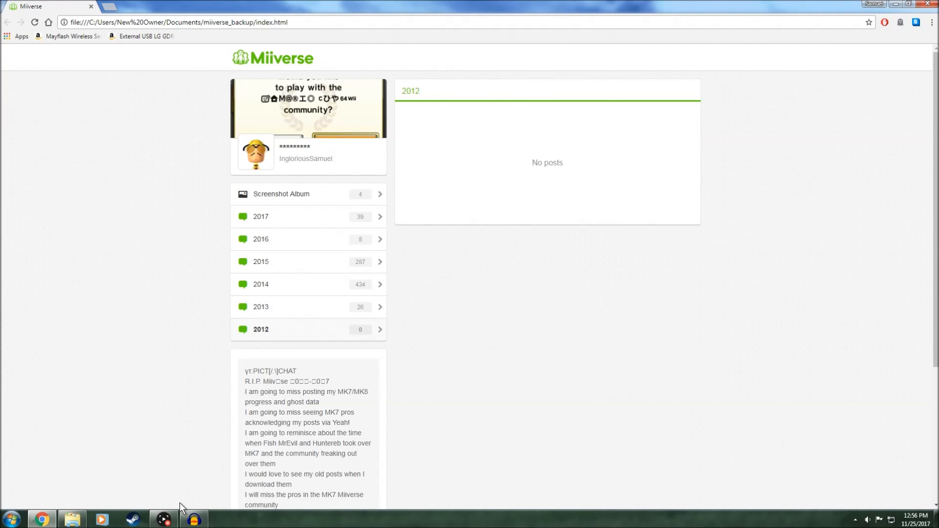
mouse_move(186, 492)
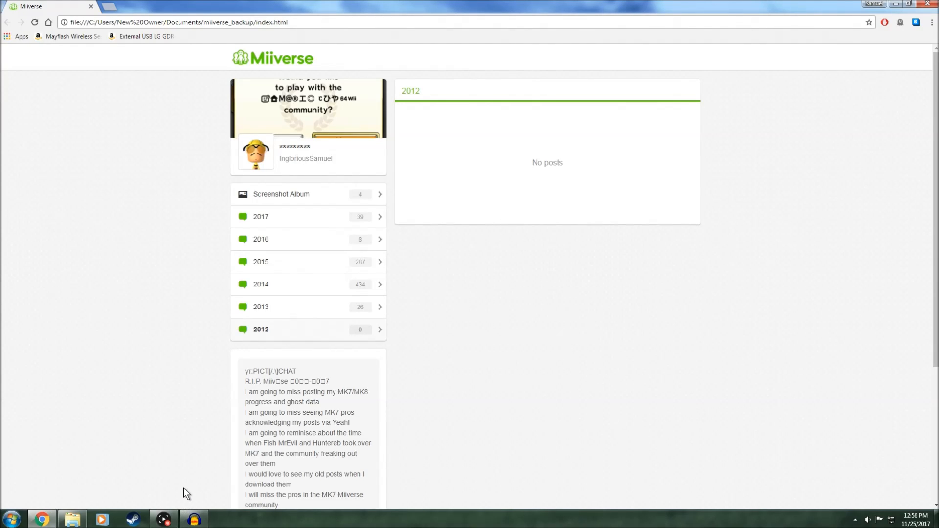
mouse_move(187, 460)
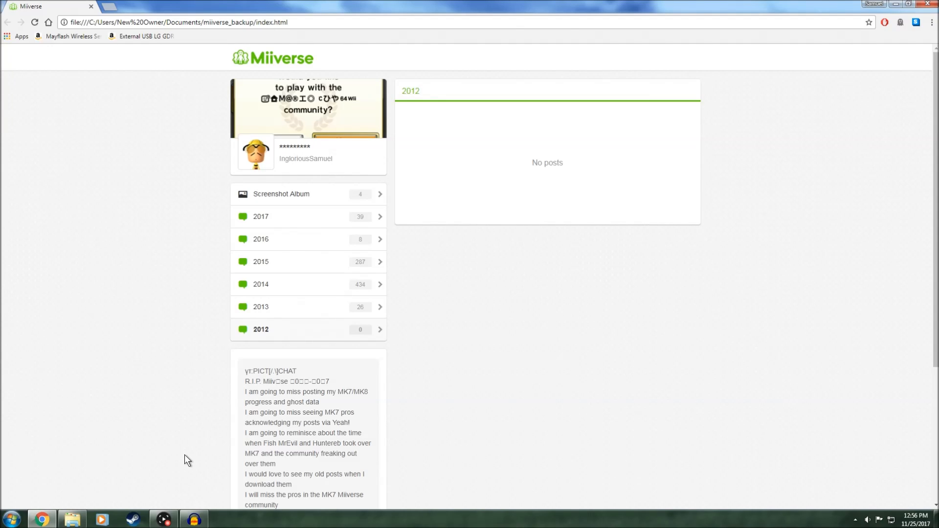
mouse_move(186, 456)
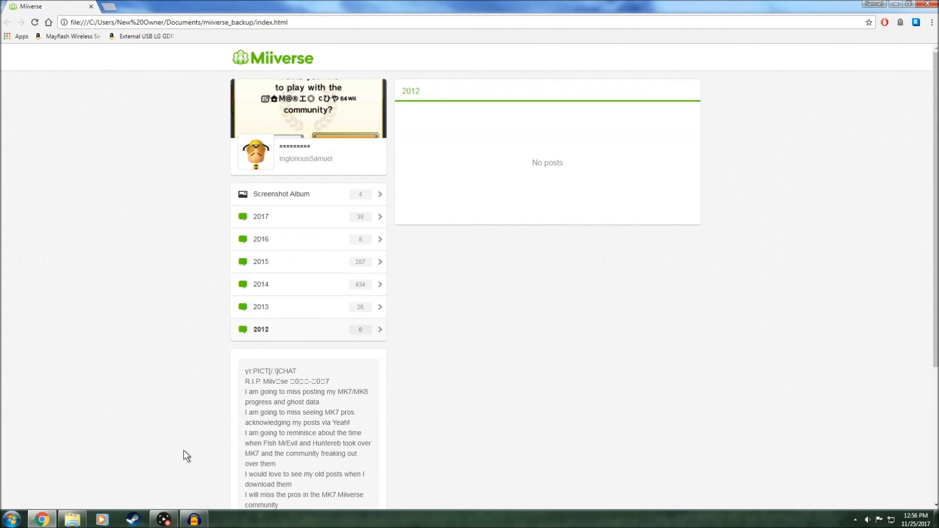
mouse_move(178, 511)
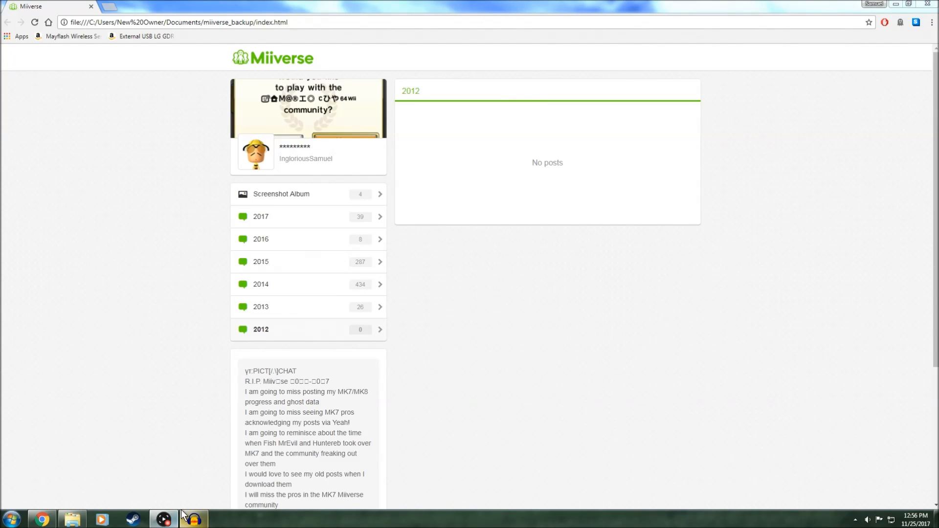
mouse_move(232, 366)
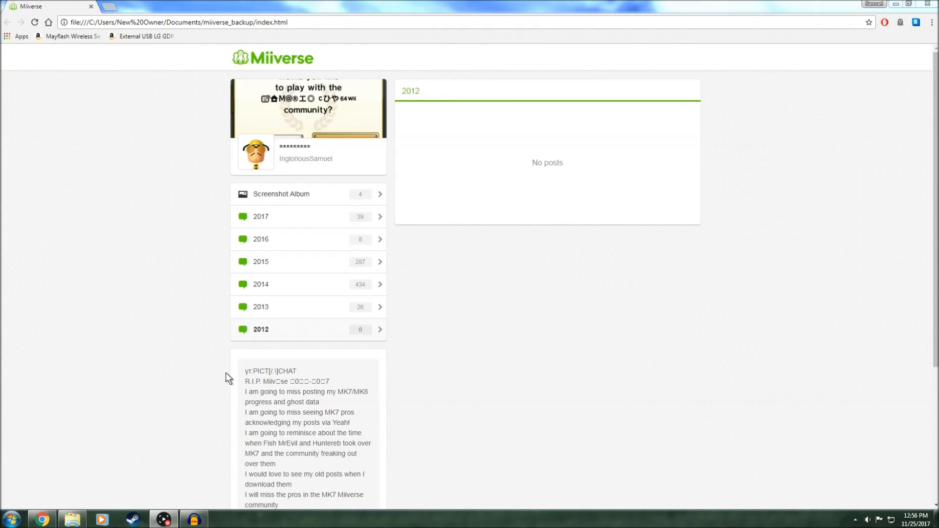
mouse_move(275, 314)
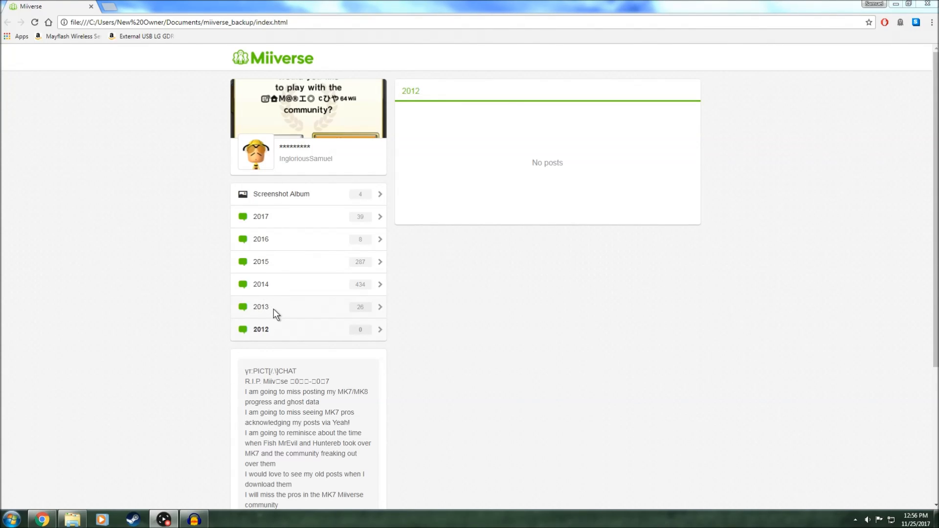